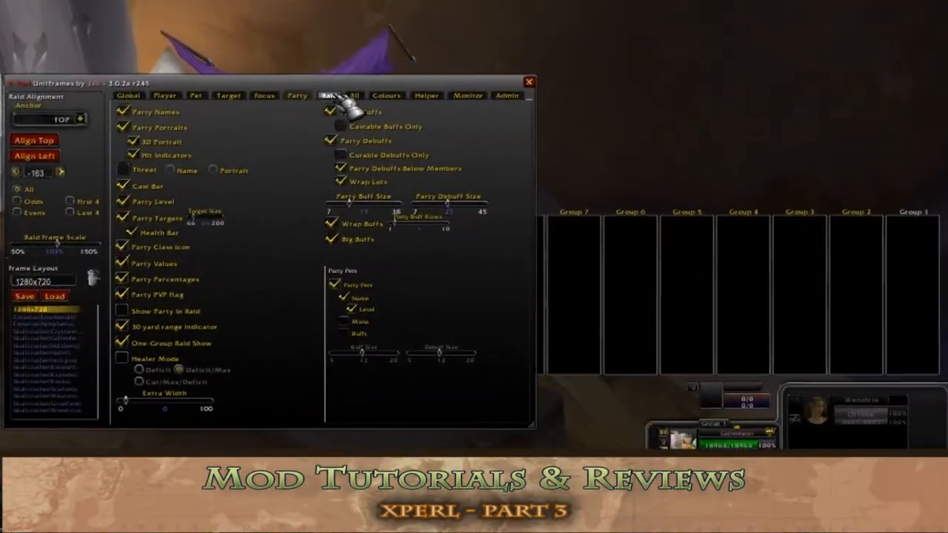
Step: Switch the X-Perl options from party settings to the Raid frame settings
{"action": "left_click", "coordinate": [326, 95]}
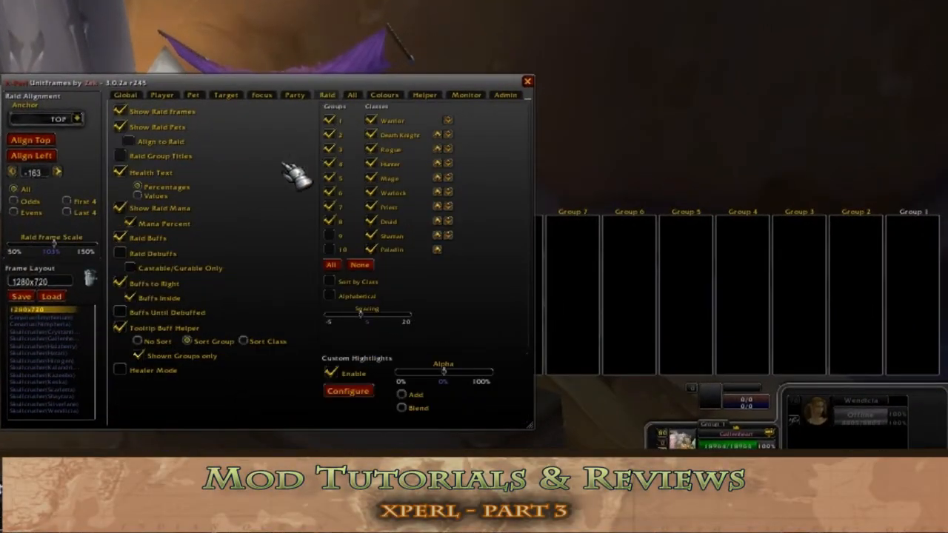
{"action": "mouse_move", "coordinate": [284, 234]}
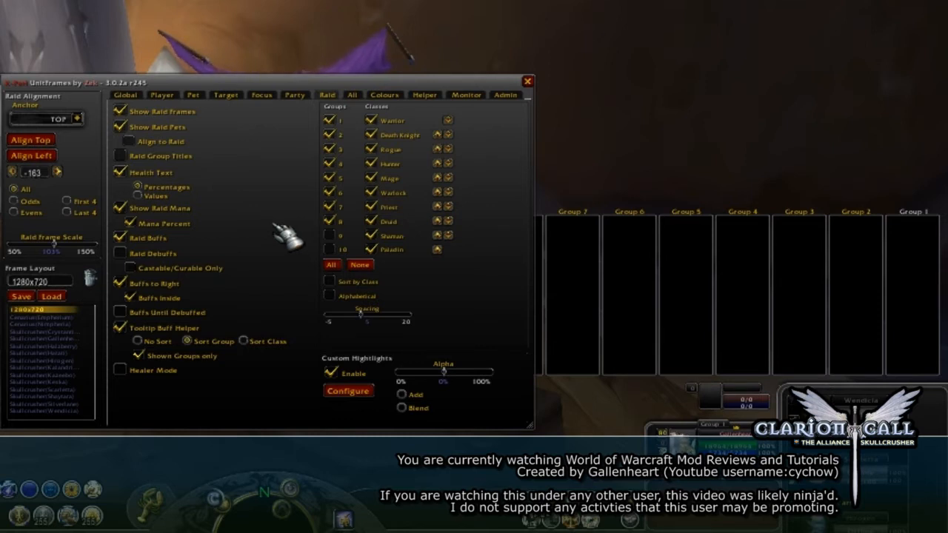
{"action": "mouse_move", "coordinate": [728, 278]}
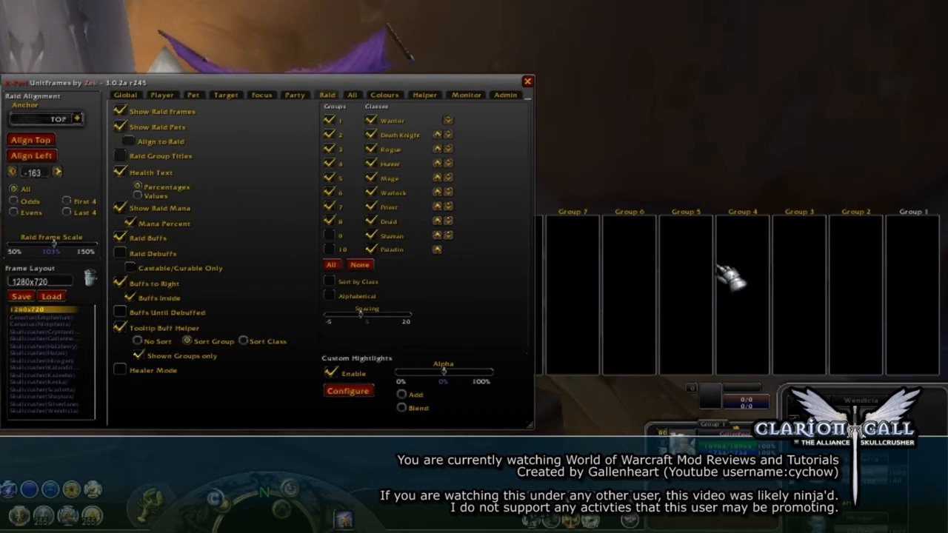
{"action": "mouse_move", "coordinate": [578, 222]}
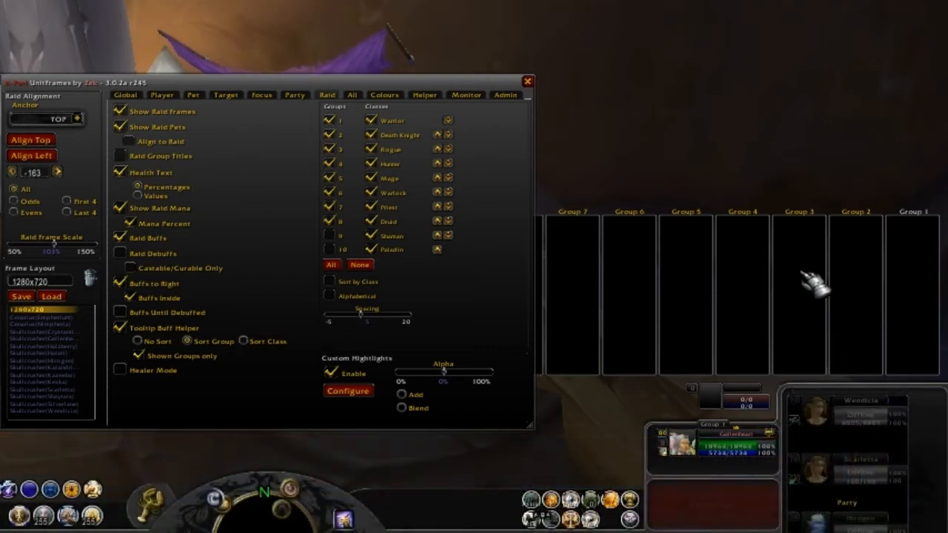
{"action": "mouse_move", "coordinate": [769, 284]}
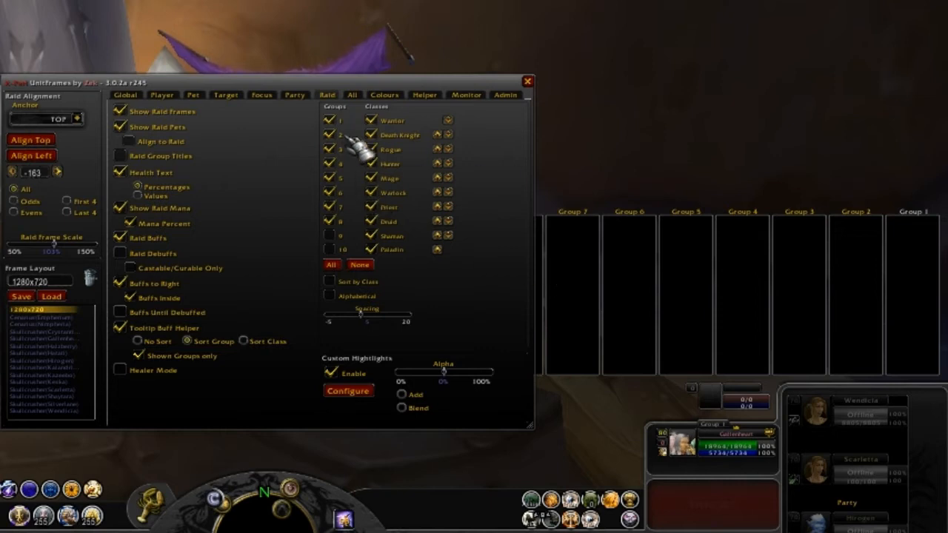
{"action": "mouse_move", "coordinate": [918, 326]}
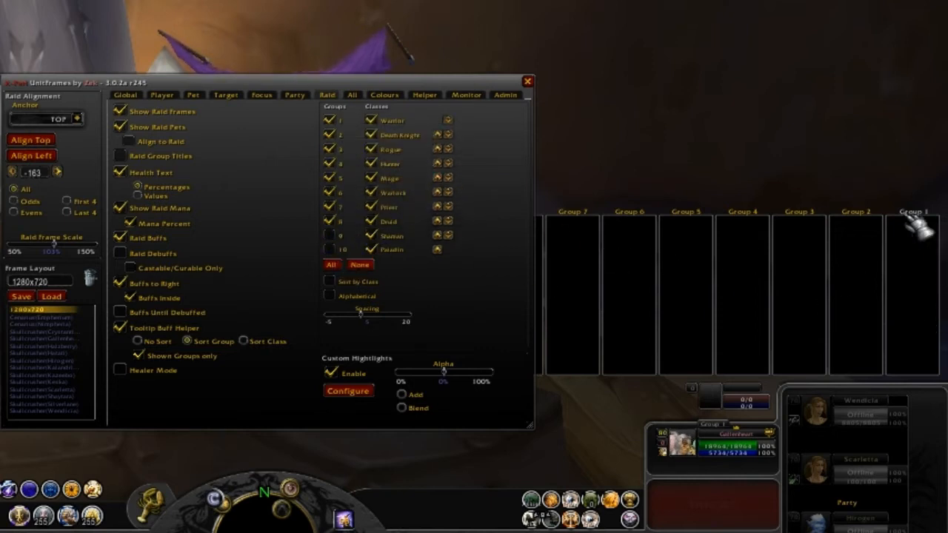
{"action": "mouse_move", "coordinate": [708, 289]}
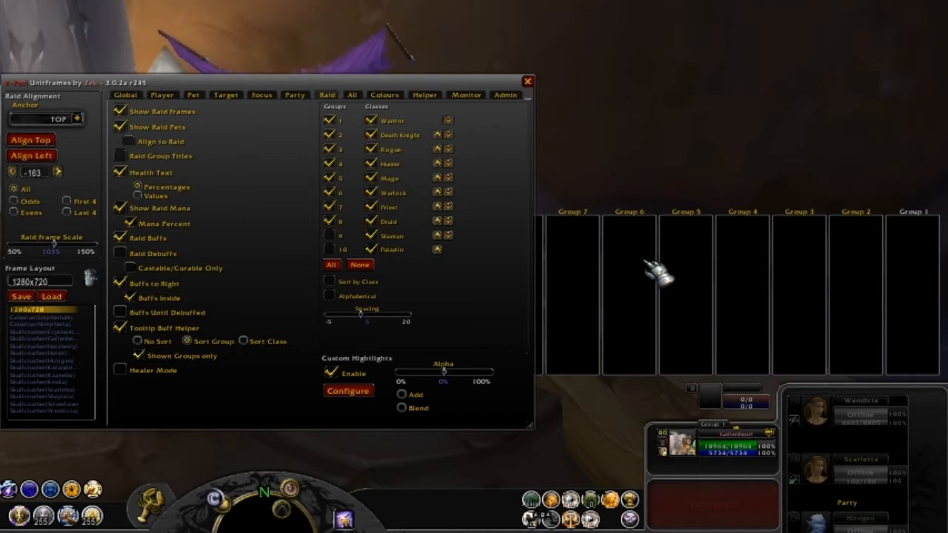
{"action": "mouse_move", "coordinate": [592, 278]}
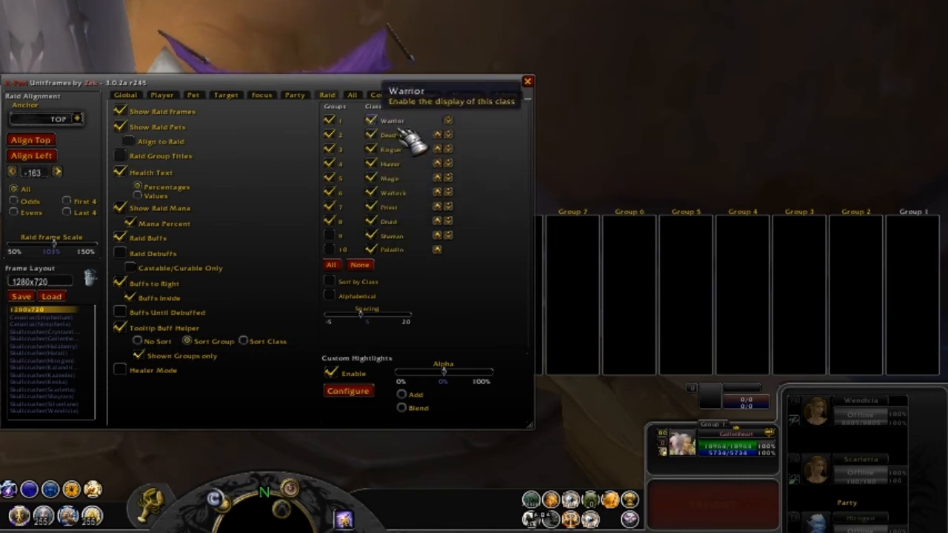
{"action": "mouse_move", "coordinate": [400, 151]}
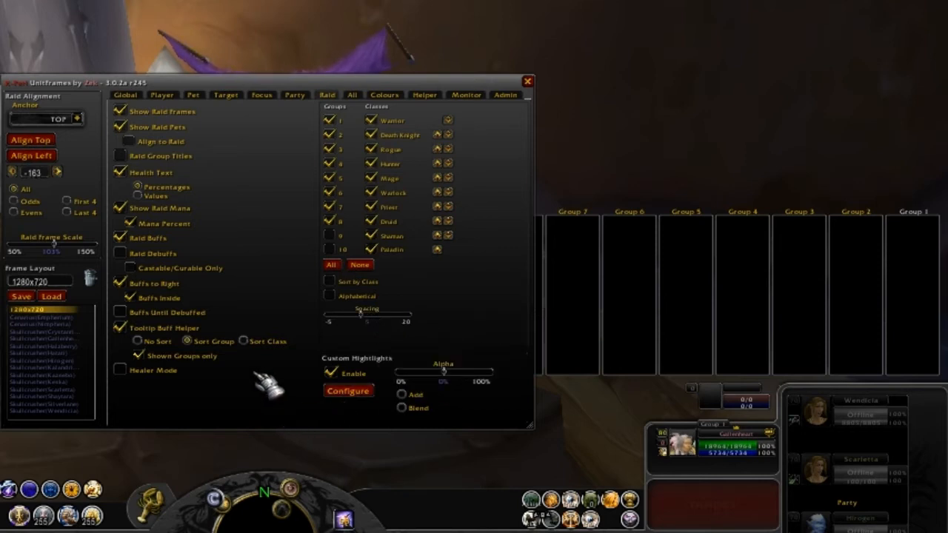
{"action": "mouse_move", "coordinate": [177, 121]}
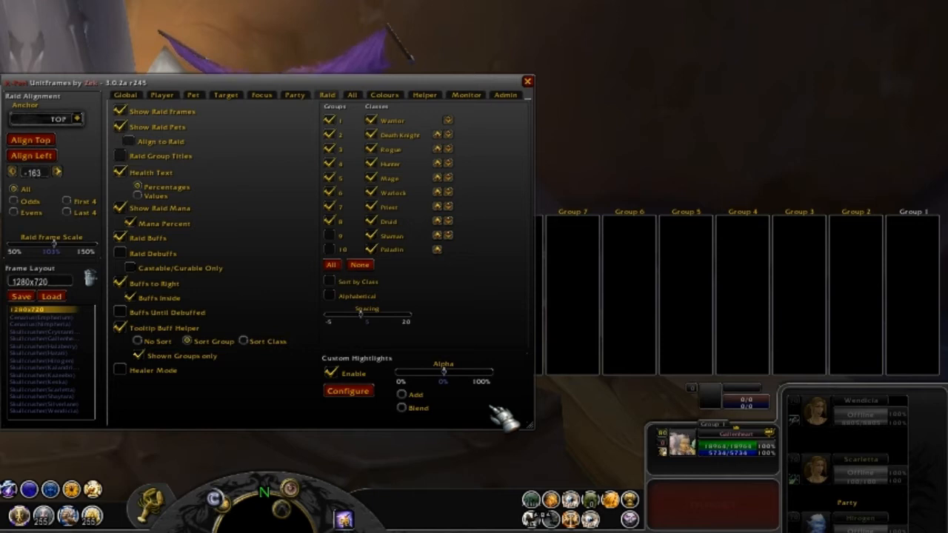
{"action": "mouse_move", "coordinate": [728, 259]}
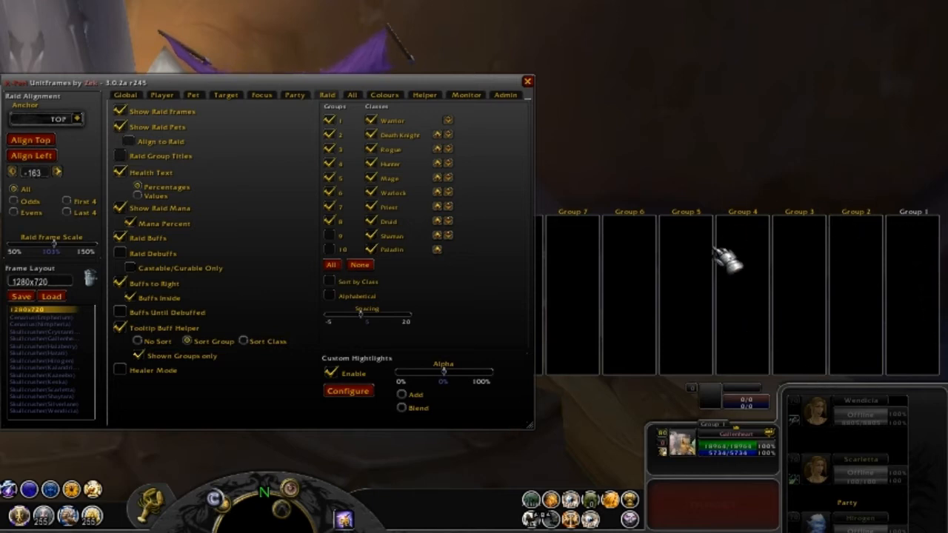
{"action": "mouse_move", "coordinate": [800, 352]}
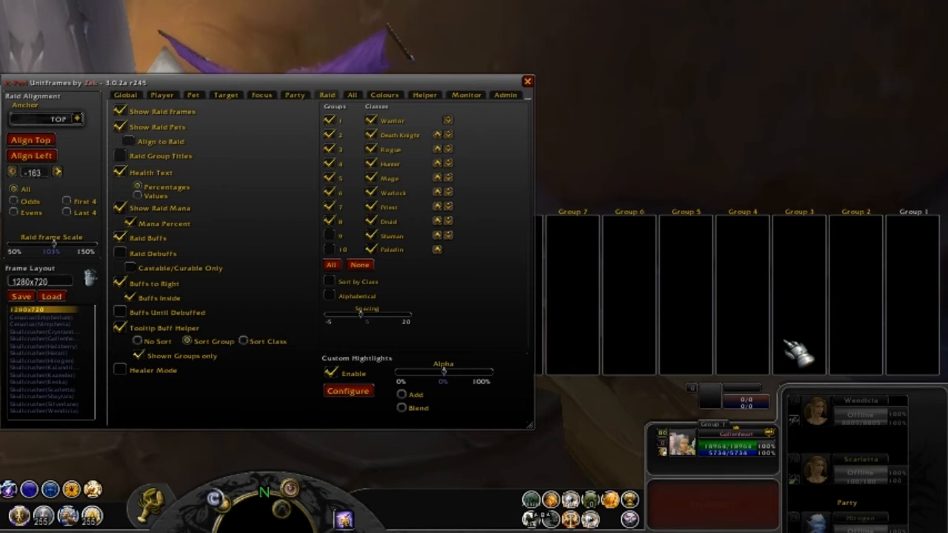
Step: Add Chains of Kel'Thuzad as a custom highlight for the Naxxramas zone
{"action": "left_click", "coordinate": [348, 391]}
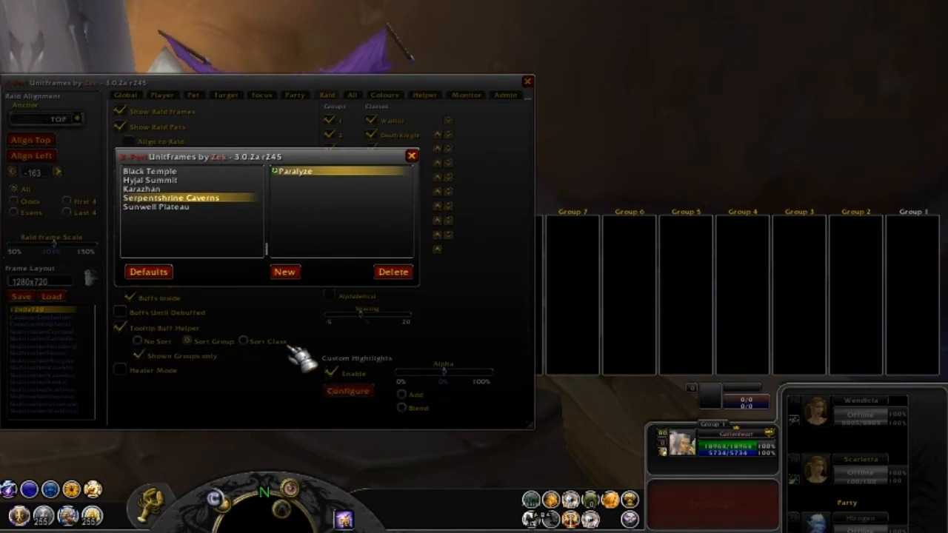
{"action": "mouse_move", "coordinate": [266, 326]}
{"action": "type", "text": "chains of"}
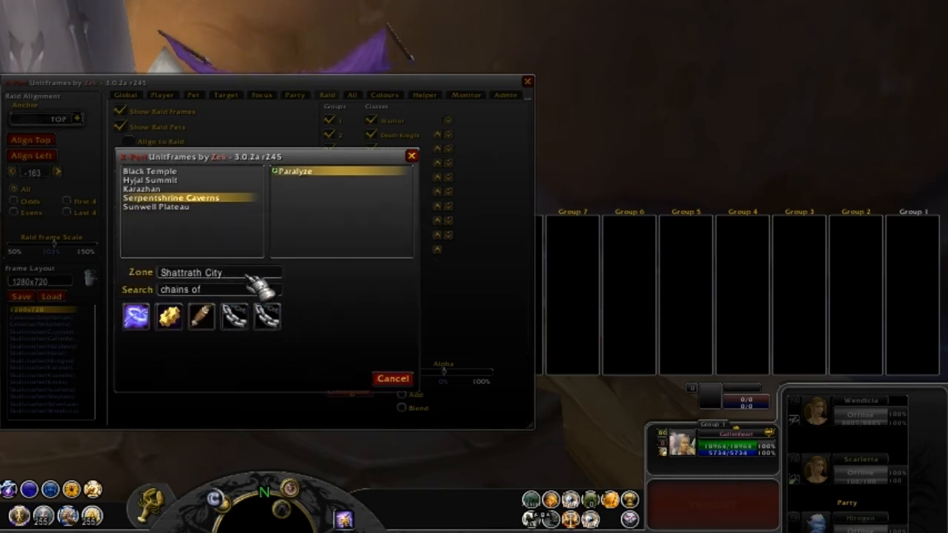
{"action": "left_click", "coordinate": [219, 289]}
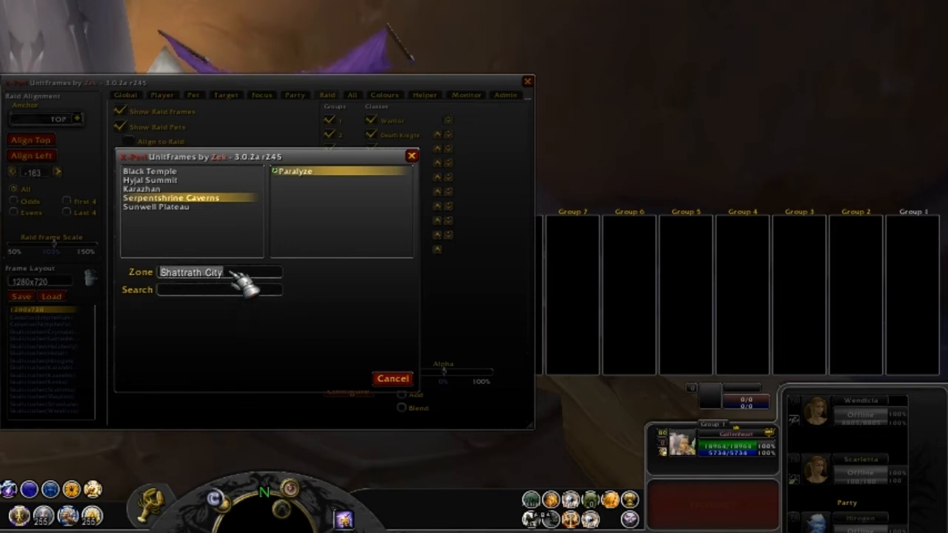
{"action": "type", "text": "Naxxramas"}
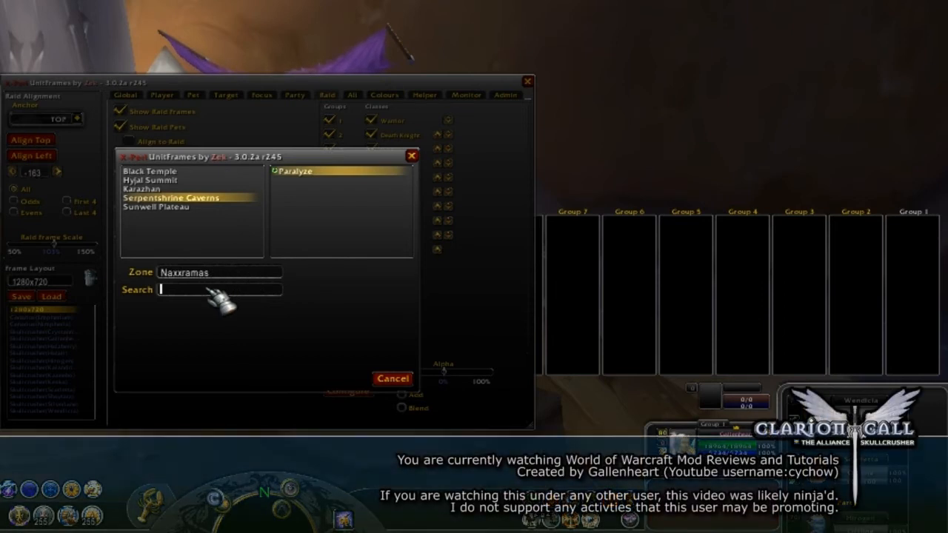
{"action": "type", "text": "chains of kel"}
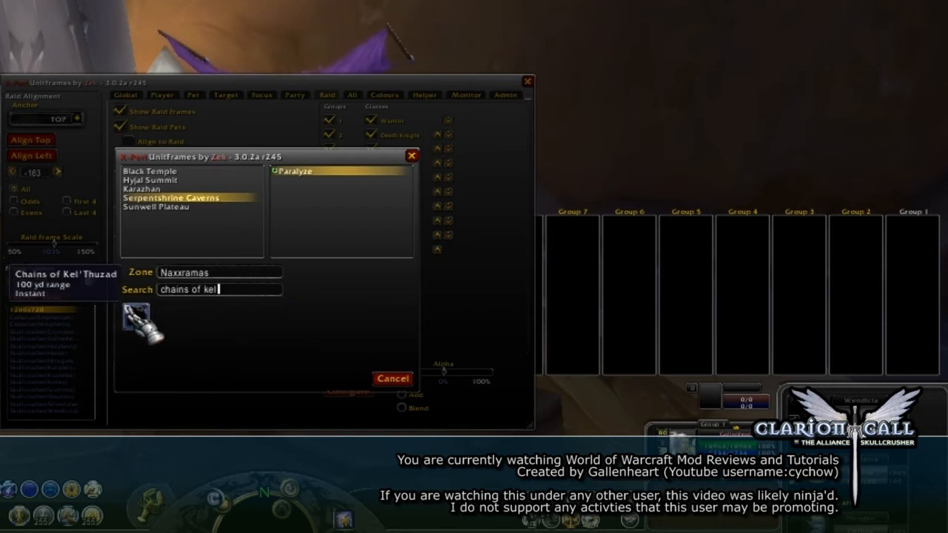
{"action": "left_click", "coordinate": [148, 199]}
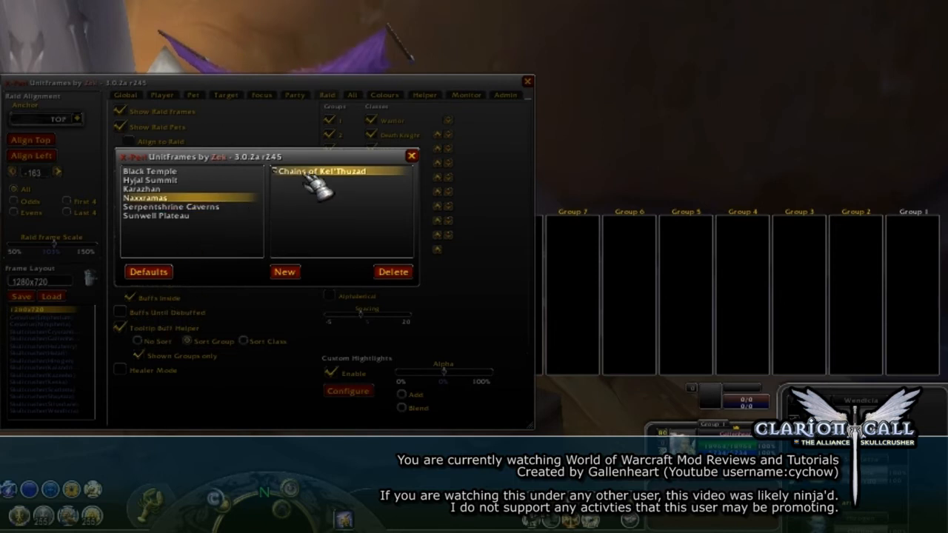
{"action": "mouse_move", "coordinate": [353, 200]}
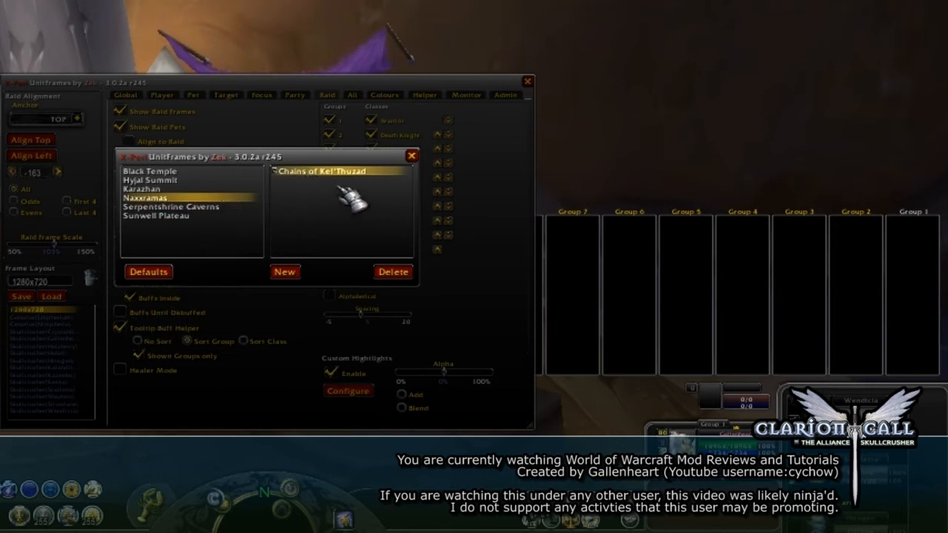
Step: Search 'chains of kel' and start a new highlight entry for the same zone
{"action": "type", "text": "chains of kel"}
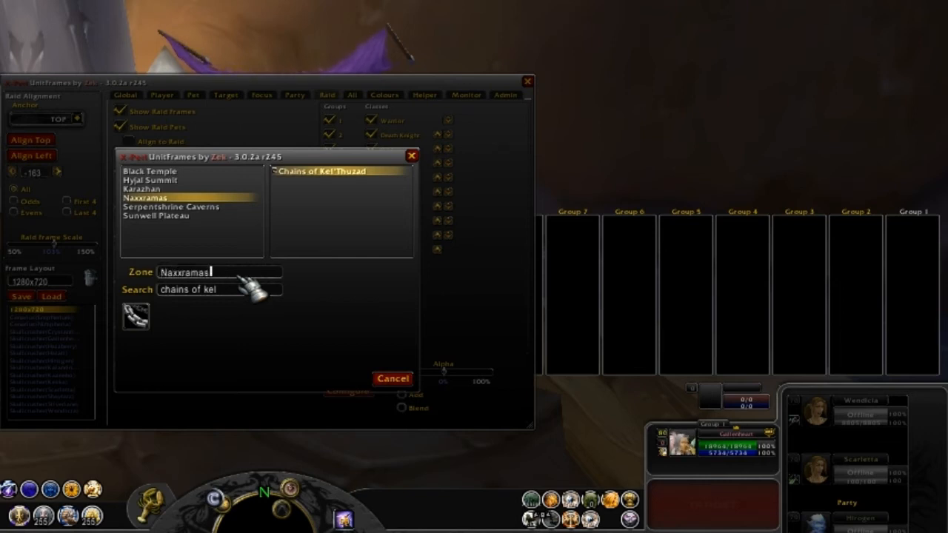
{"action": "left_click", "coordinate": [215, 289]}
{"action": "type", "text": "Frost Blast"}
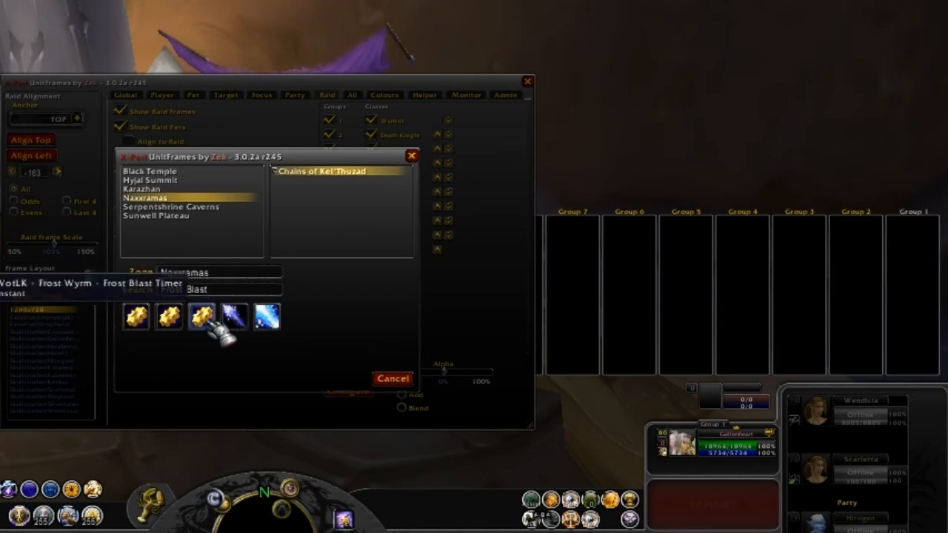
{"action": "mouse_move", "coordinate": [169, 317]}
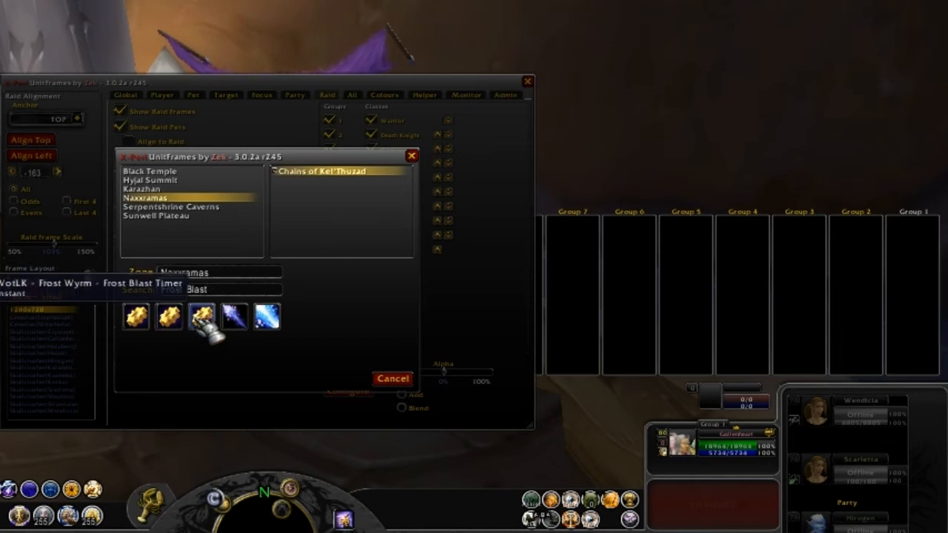
{"action": "mouse_move", "coordinate": [234, 317]}
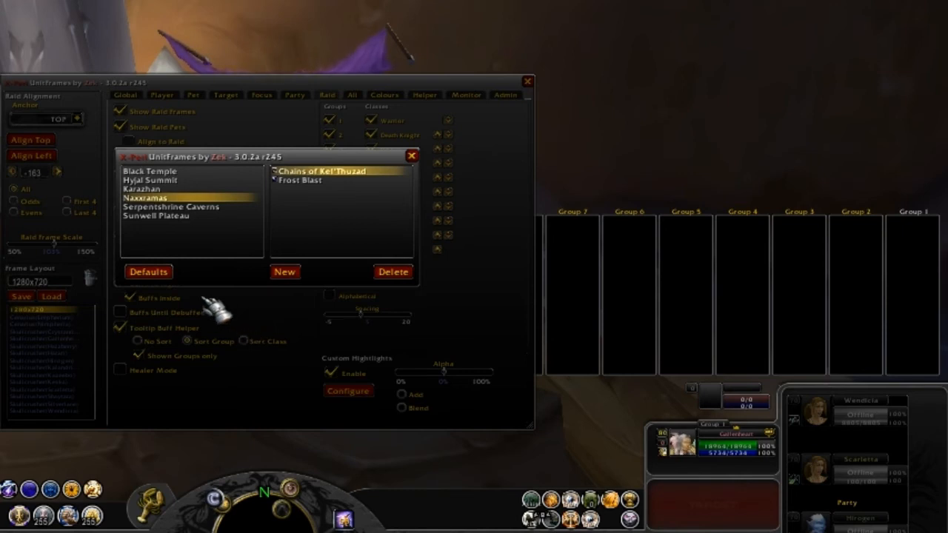
{"action": "left_click", "coordinate": [412, 155]}
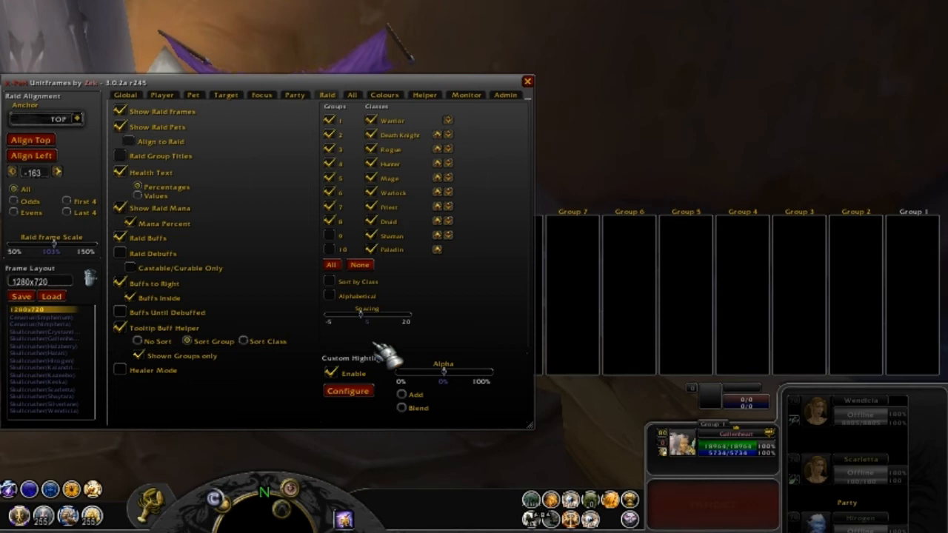
{"action": "mouse_move", "coordinate": [388, 360]}
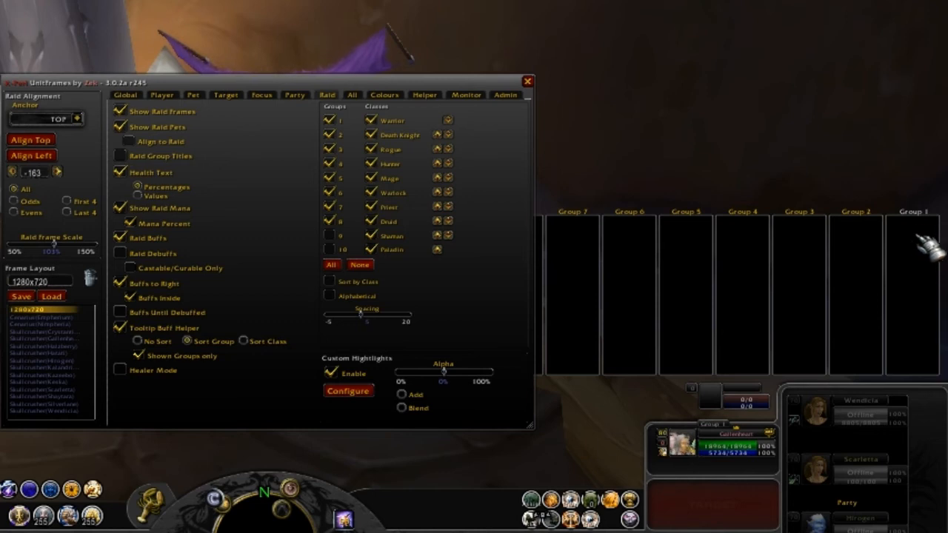
{"action": "mouse_move", "coordinate": [663, 278]}
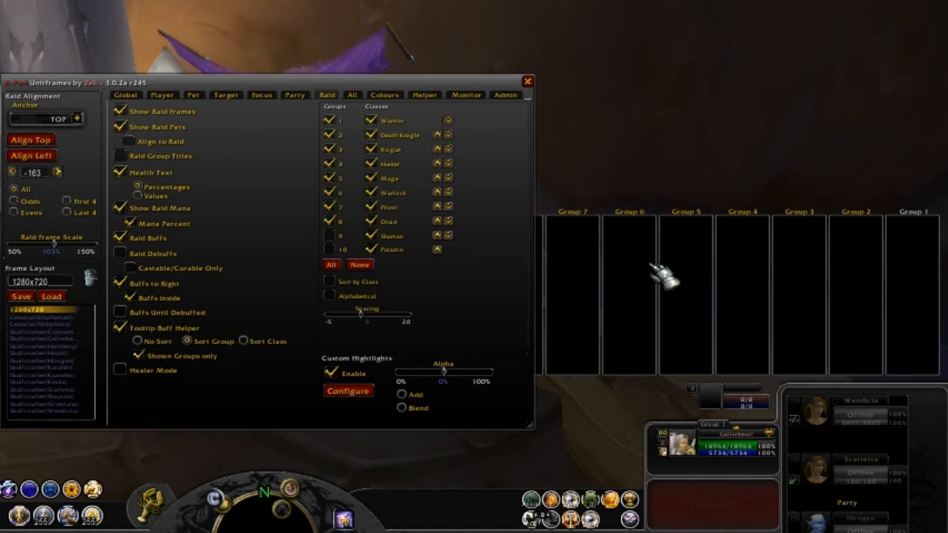
{"action": "mouse_move", "coordinate": [592, 299]}
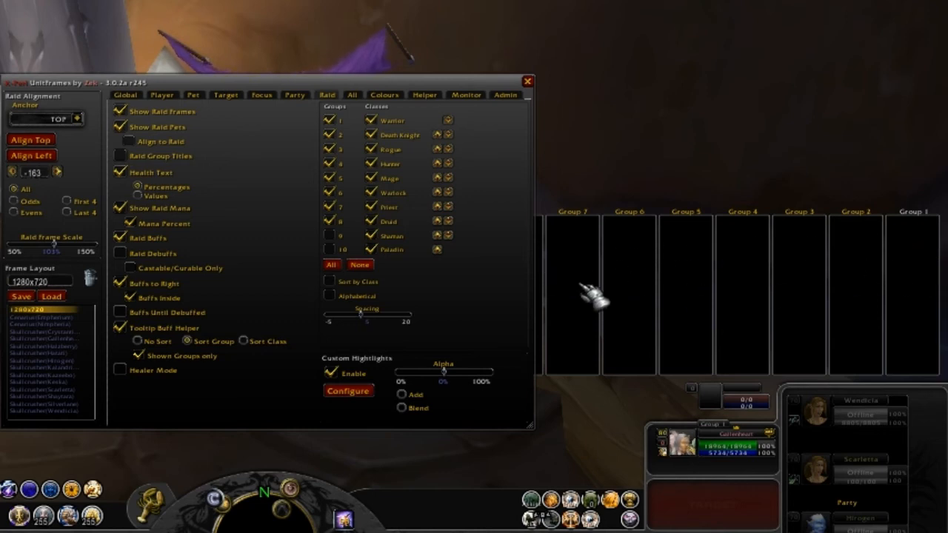
{"action": "mouse_move", "coordinate": [80, 201]}
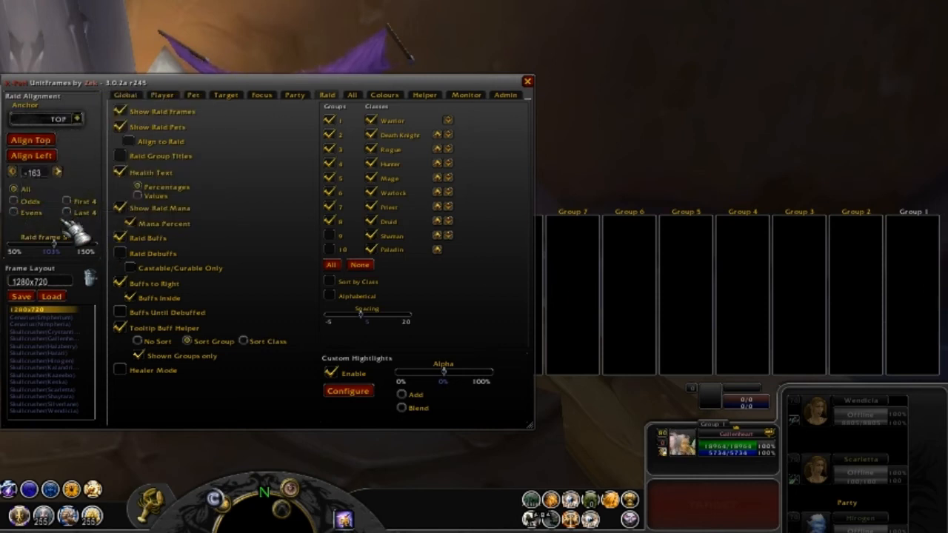
{"action": "mouse_move", "coordinate": [729, 284]}
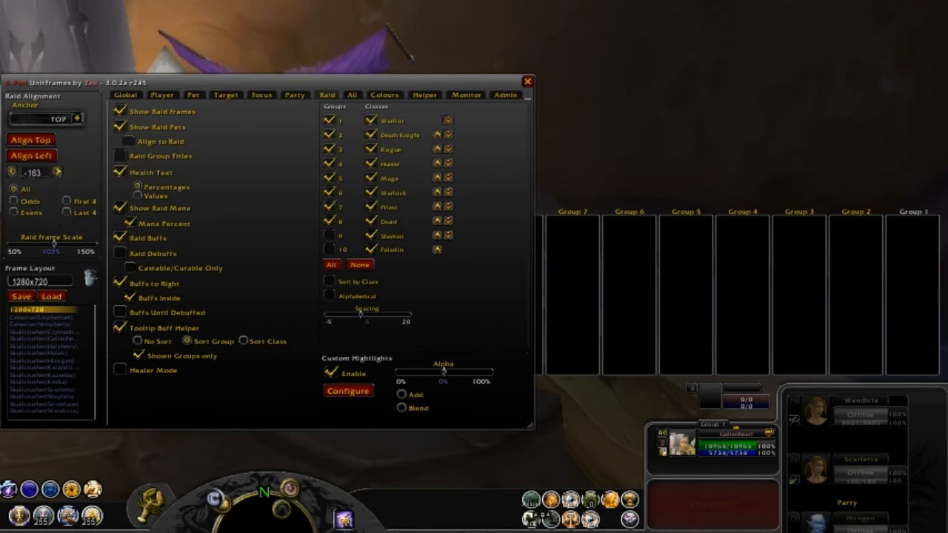
{"action": "mouse_move", "coordinate": [886, 259]}
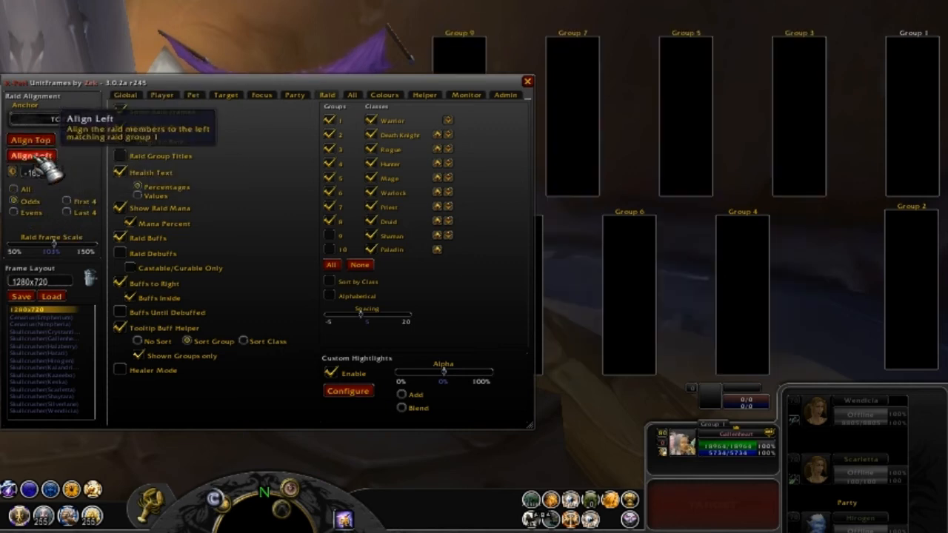
Step: Align the raid groups left in two rows and enable display of group 10
{"action": "left_click", "coordinate": [31, 139]}
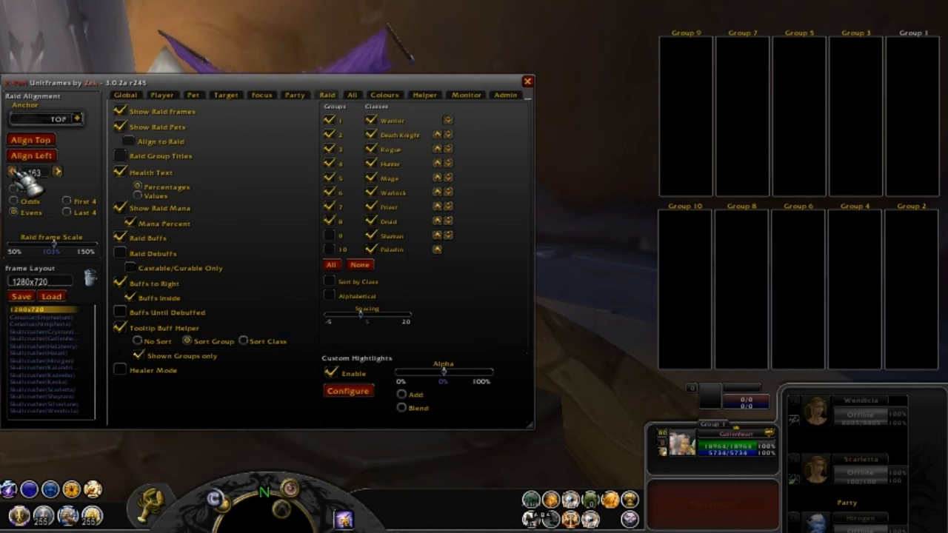
{"action": "mouse_move", "coordinate": [74, 244]}
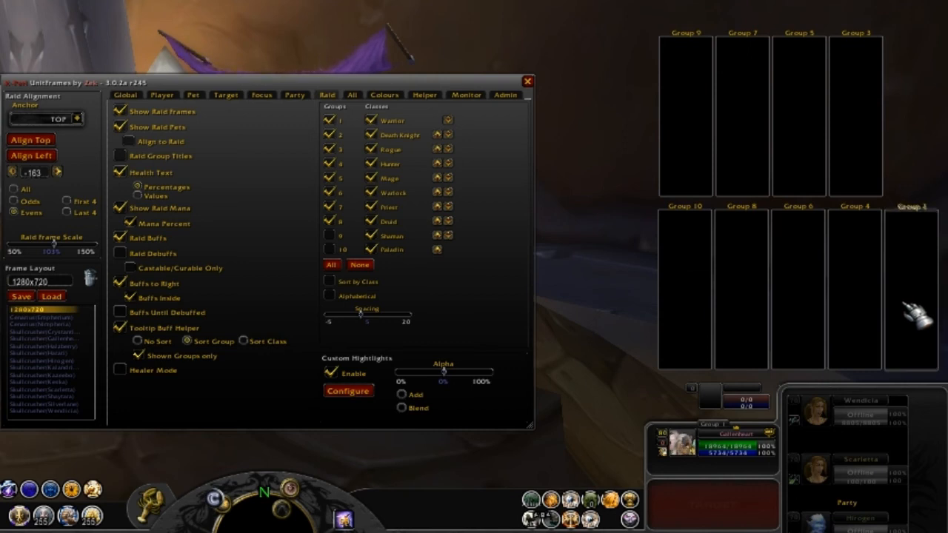
{"action": "mouse_move", "coordinate": [800, 71]}
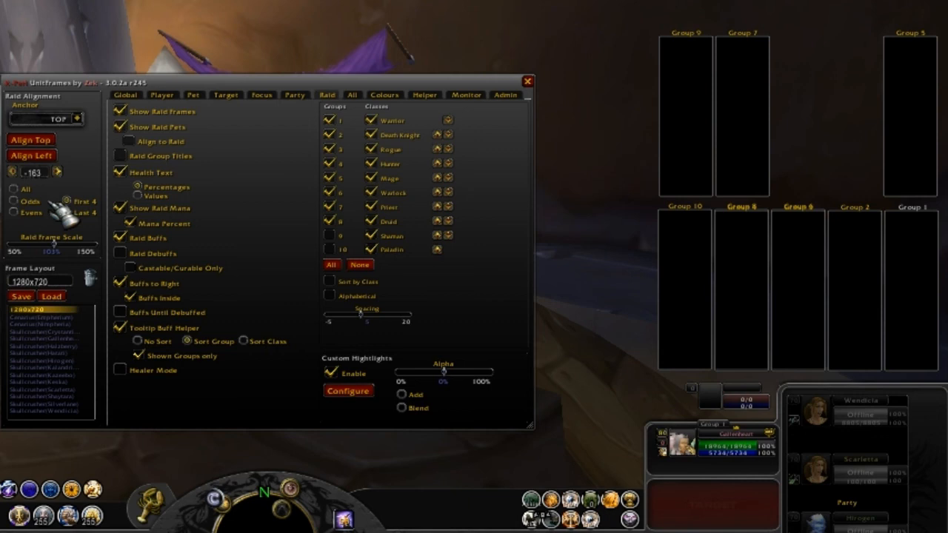
{"action": "mouse_move", "coordinate": [31, 139]}
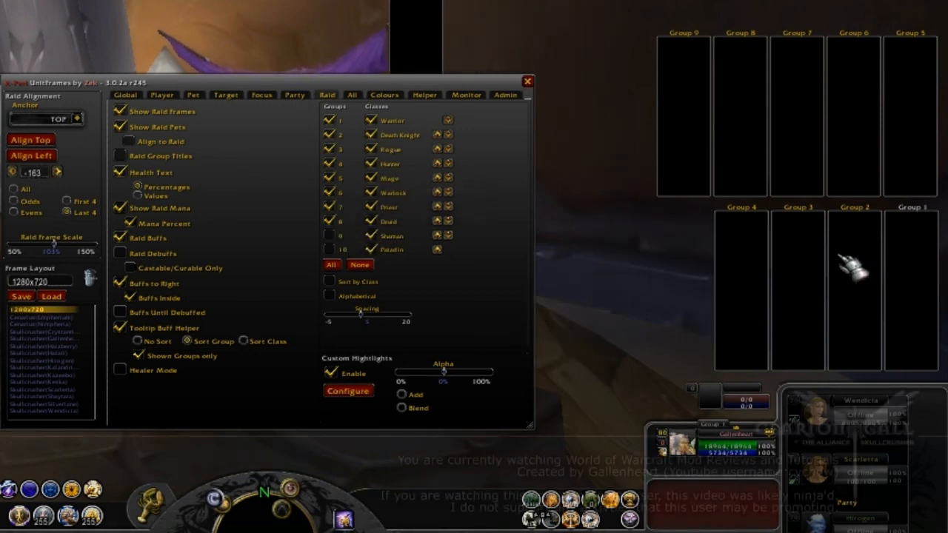
{"action": "mouse_move", "coordinate": [743, 118]}
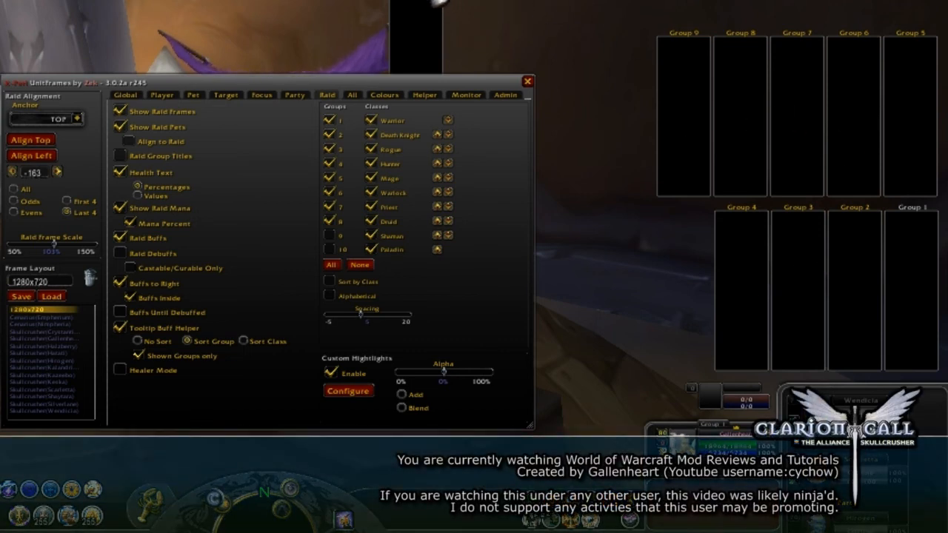
{"action": "left_click", "coordinate": [328, 249]}
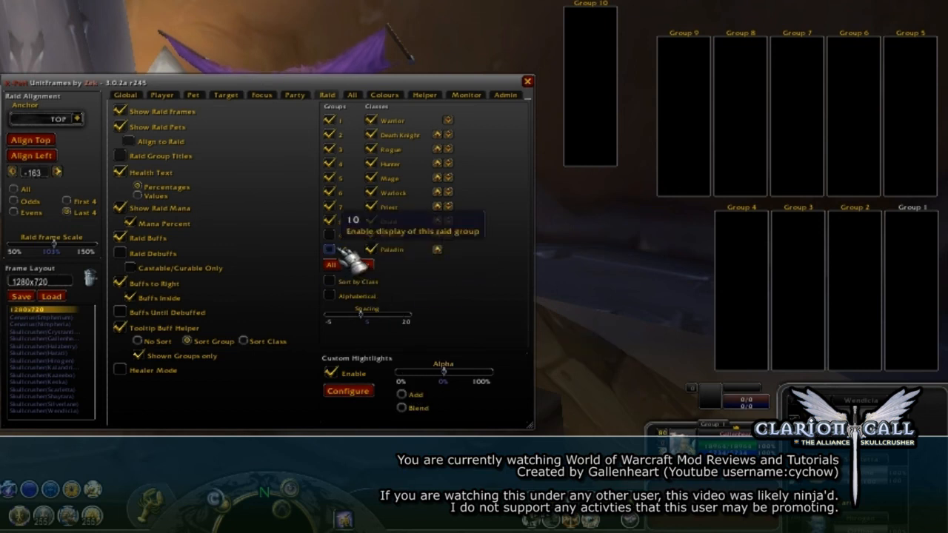